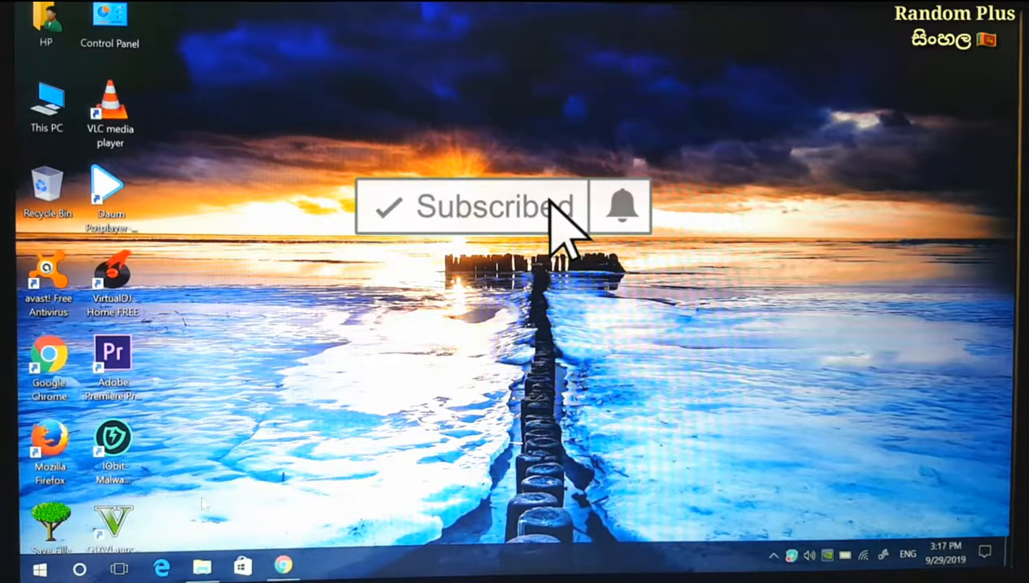
{"action": "mouse_move", "coordinate": [575, 231]}
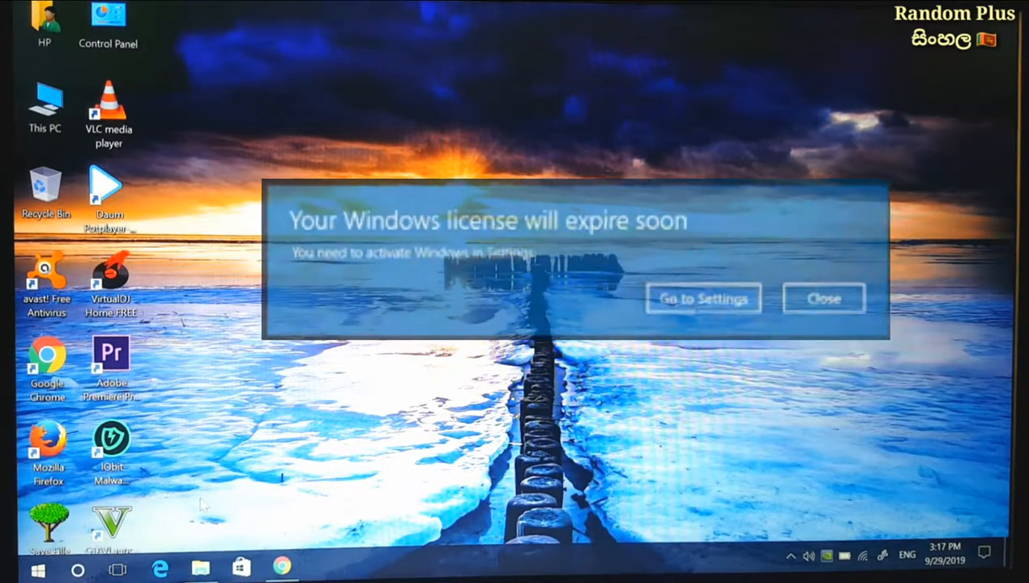
Dismiss the license warning, then scroll Chrome's KMSpico page down to the START button
{"action": "left_click", "coordinate": [823, 298]}
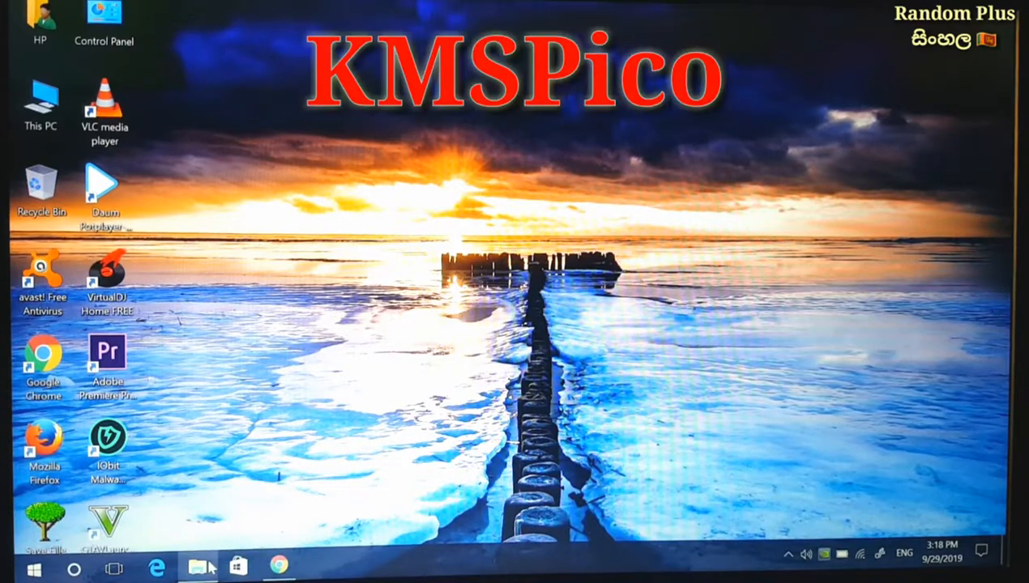
{"action": "left_click", "coordinate": [195, 566]}
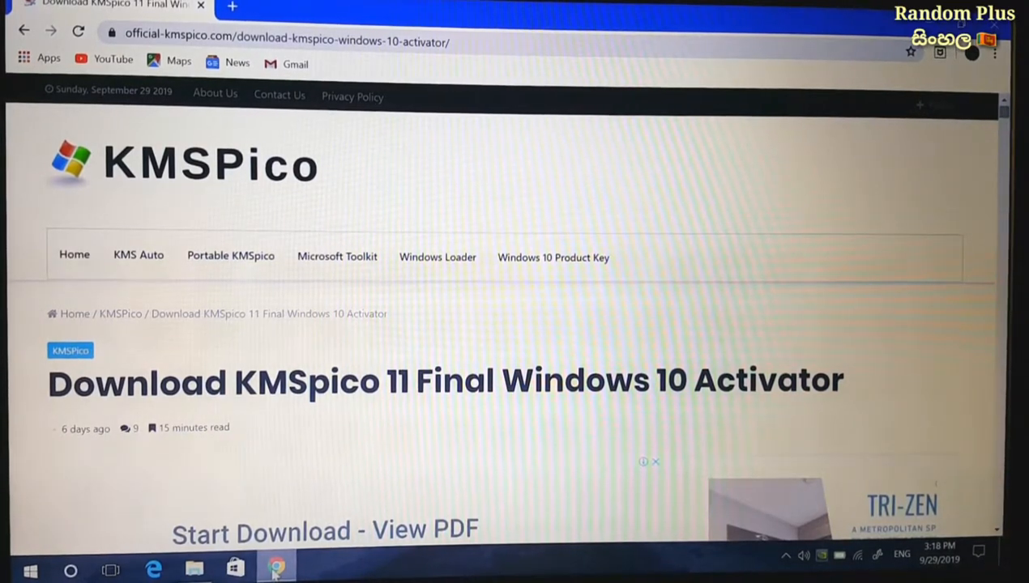
{"action": "mouse_move", "coordinate": [892, 295]}
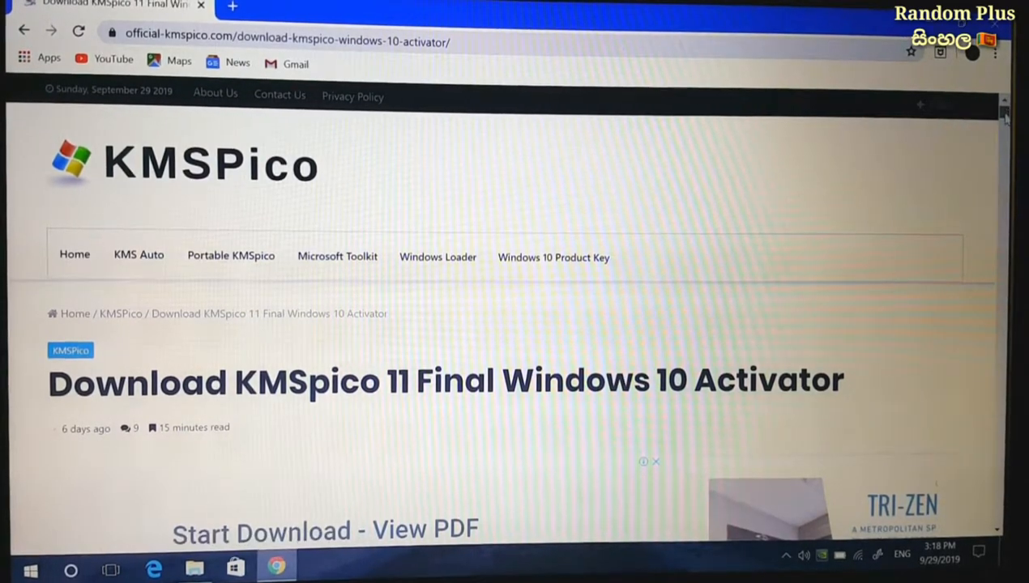
{"action": "scroll", "scroll_direction": "down", "scroll_amount": 3}
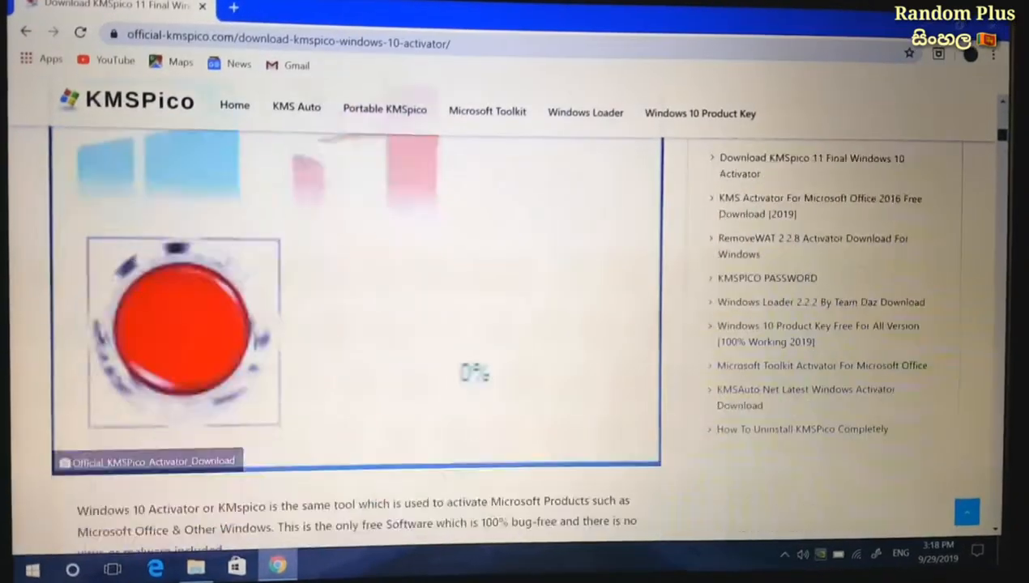
{"action": "scroll", "scroll_direction": "down", "scroll_amount": 3}
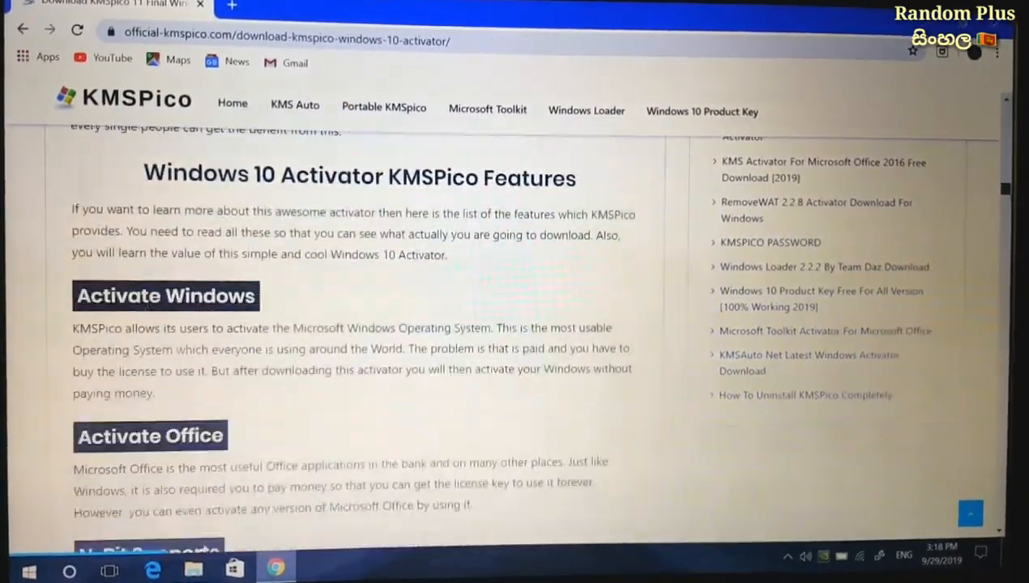
{"action": "scroll", "scroll_direction": "down", "scroll_amount": 3}
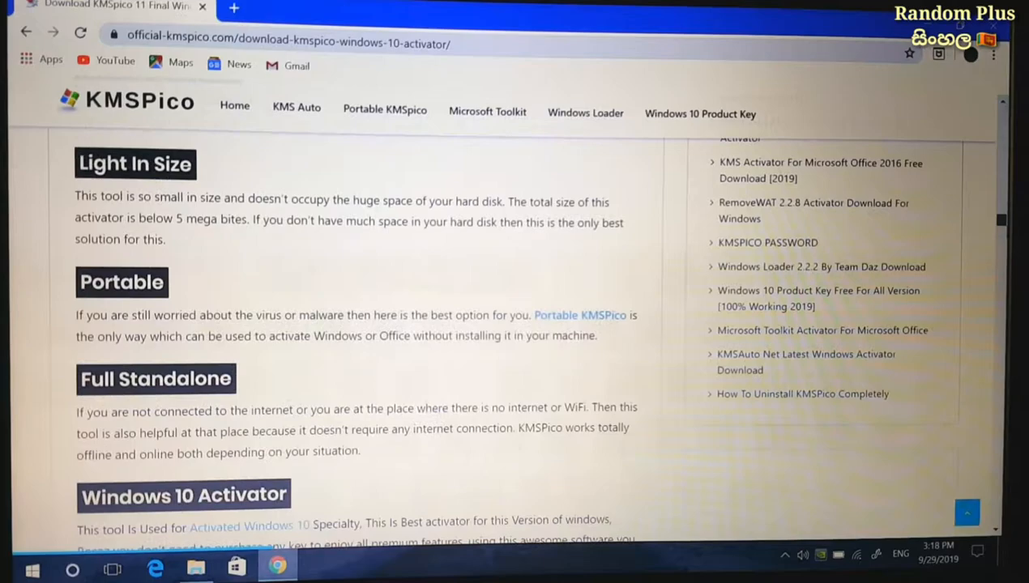
{"action": "scroll", "scroll_direction": "down", "scroll_amount": 3}
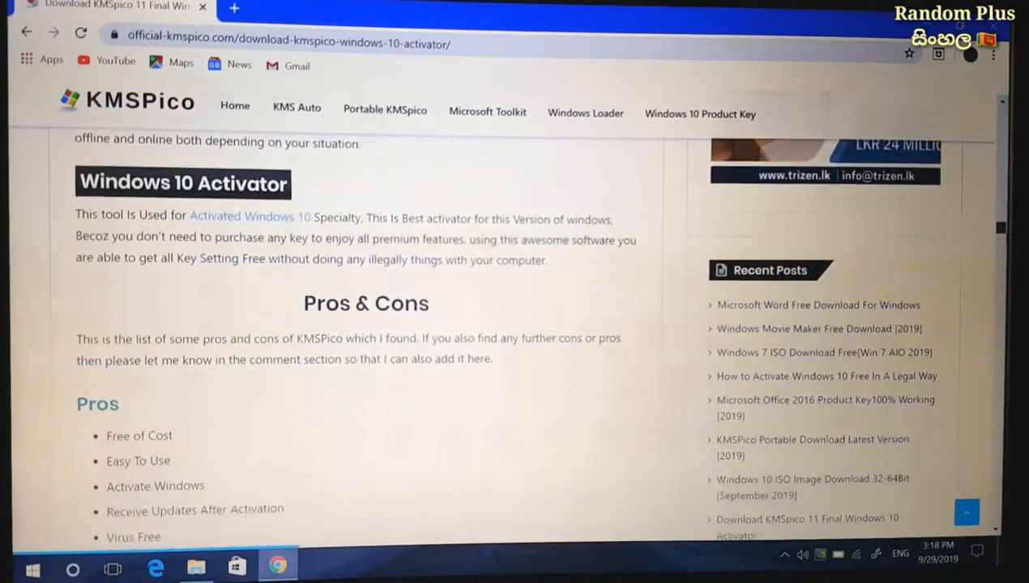
{"action": "scroll", "scroll_direction": "down", "scroll_amount": 3}
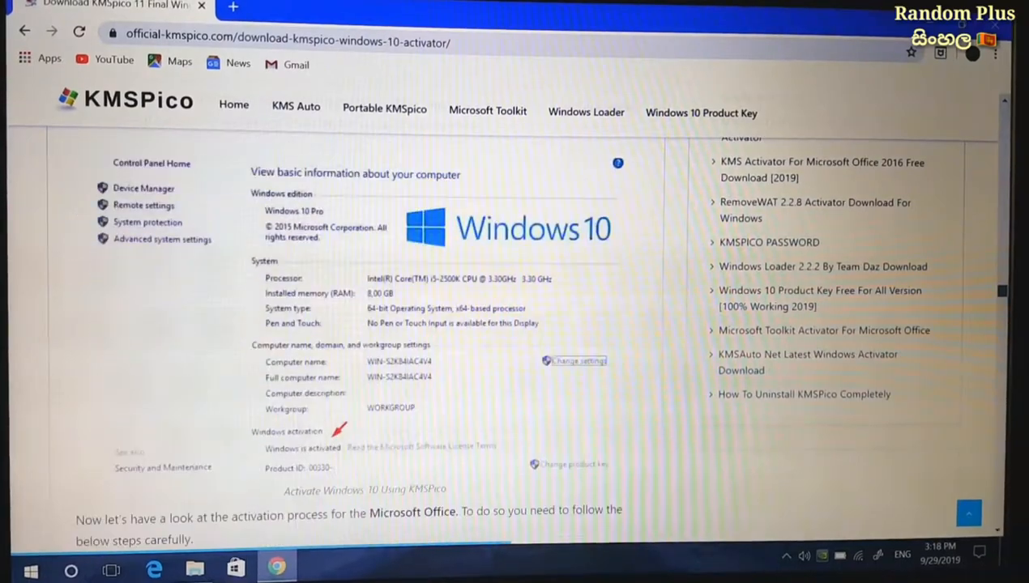
{"action": "scroll", "scroll_direction": "down", "scroll_amount": 3}
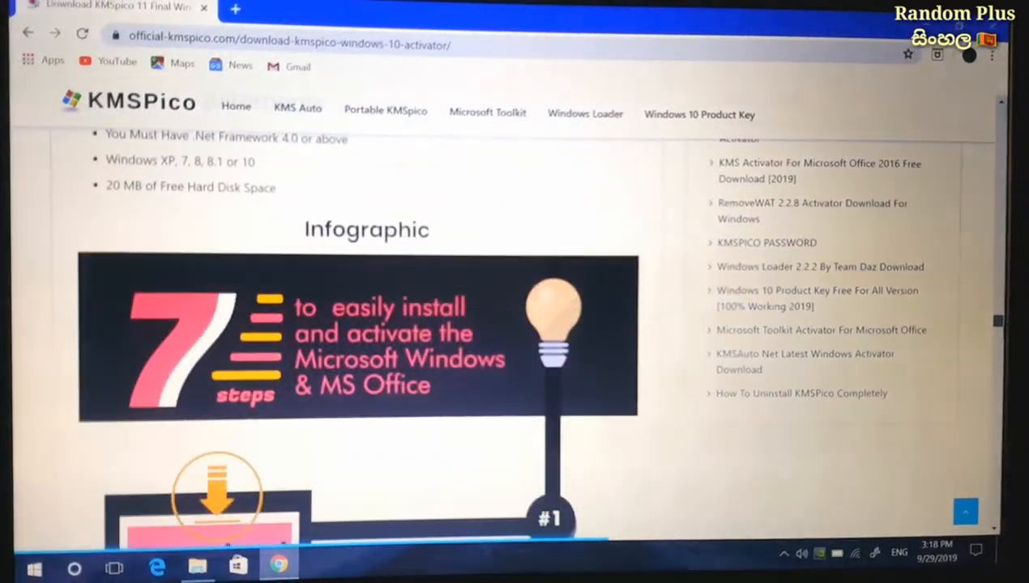
{"action": "scroll", "scroll_direction": "down", "scroll_amount": 3}
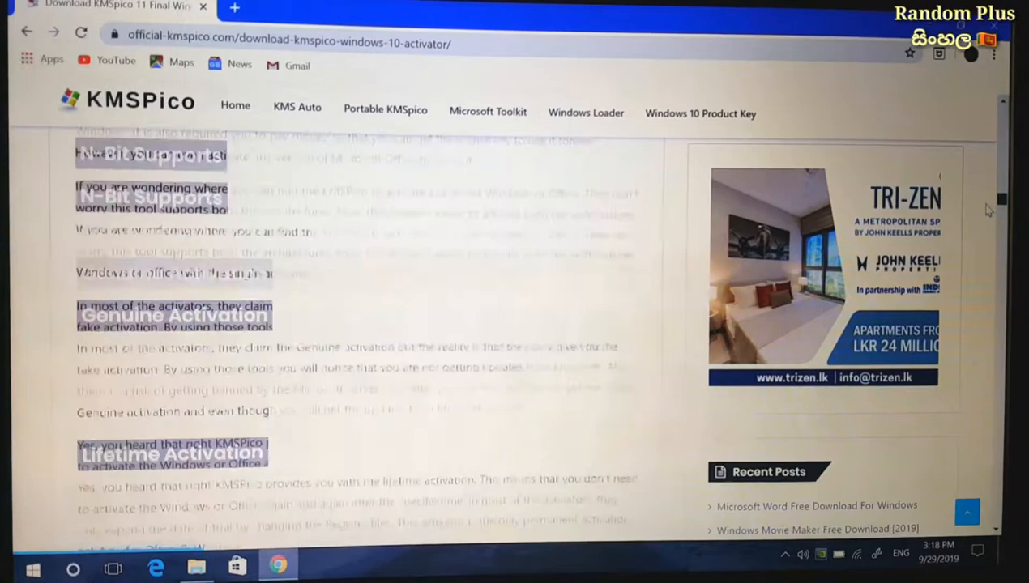
{"action": "scroll", "scroll_direction": "down", "scroll_amount": 3}
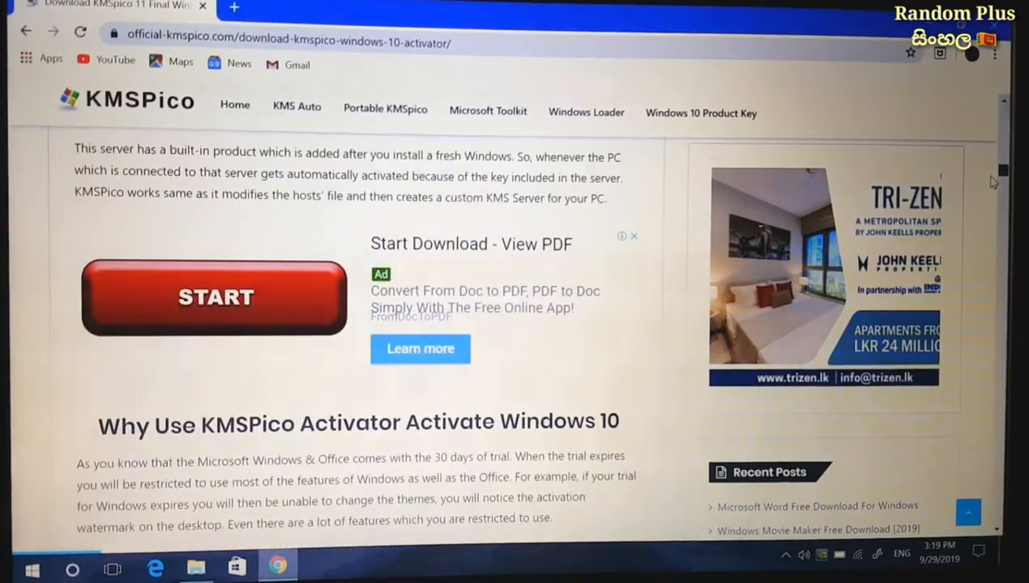
{"action": "scroll", "scroll_direction": "down", "scroll_amount": 3}
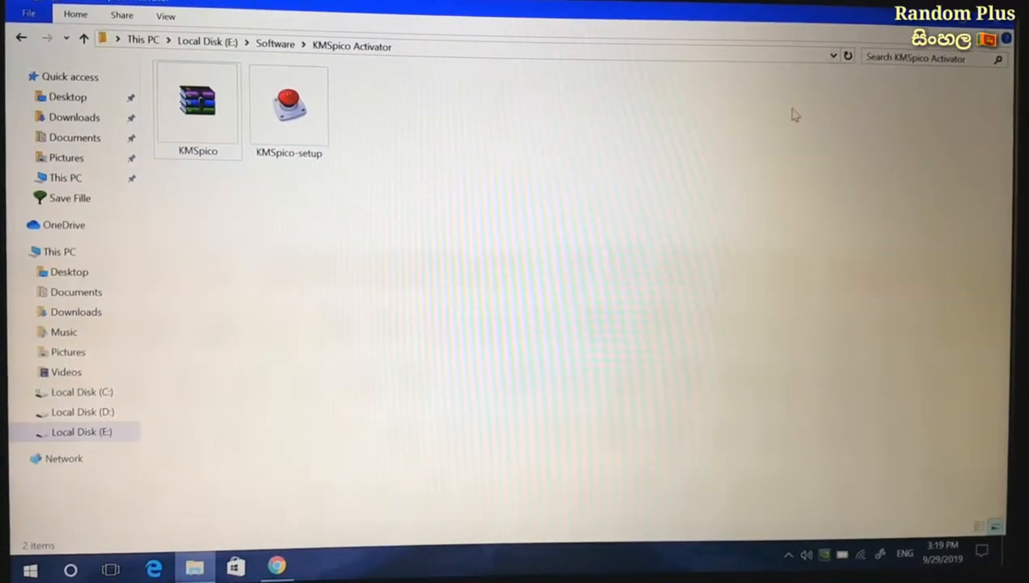
{"action": "mouse_move", "coordinate": [649, 194]}
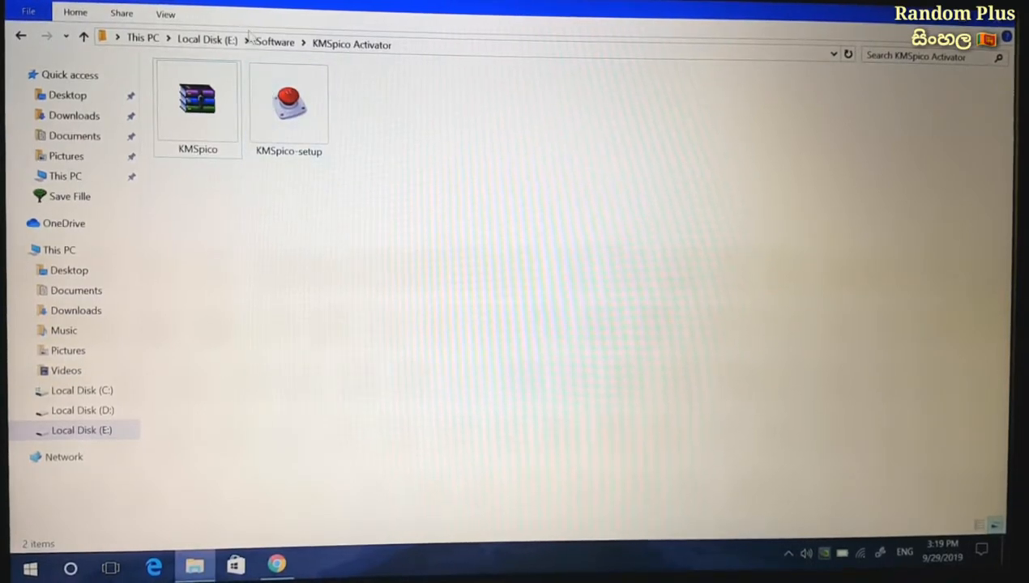
Run KMSpico-setup from E:\Software\KMSpico Activator
{"action": "left_click", "coordinate": [288, 106]}
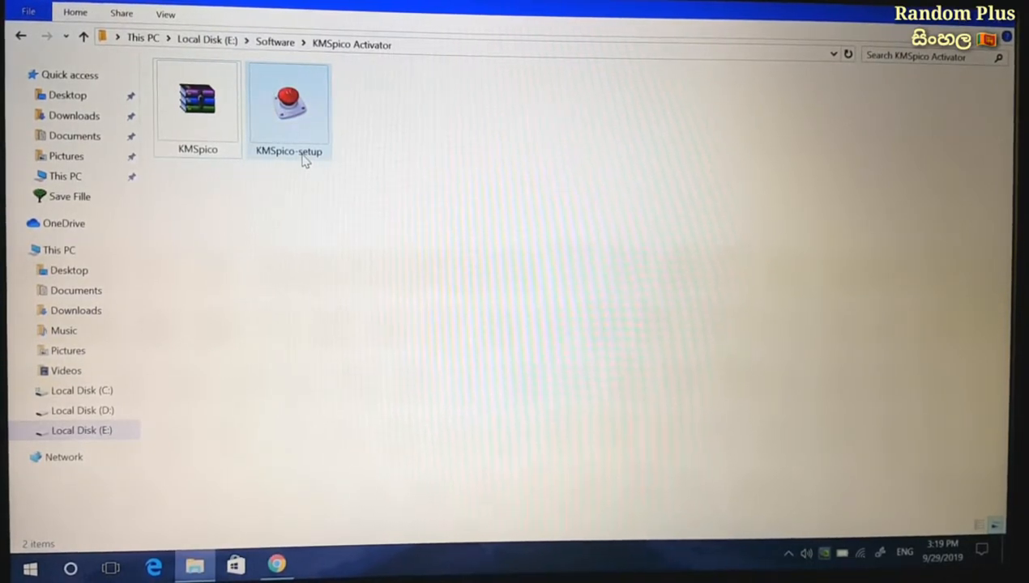
{"action": "left_click", "coordinate": [289, 105]}
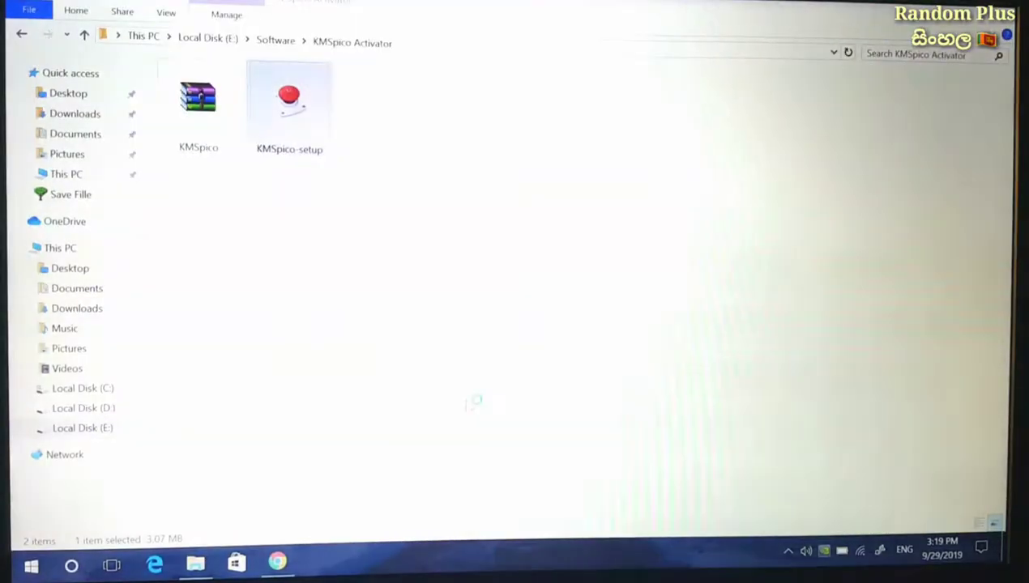
{"action": "double_click", "coordinate": [289, 99]}
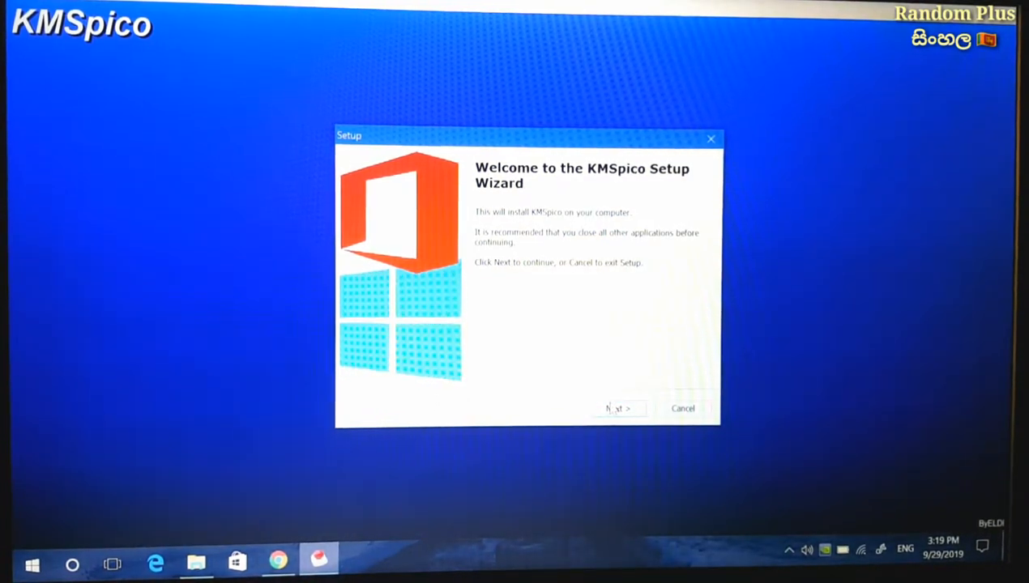
Accept the license and install KMSpico into C:\Program Files\KMSpico
{"action": "left_click", "coordinate": [621, 408]}
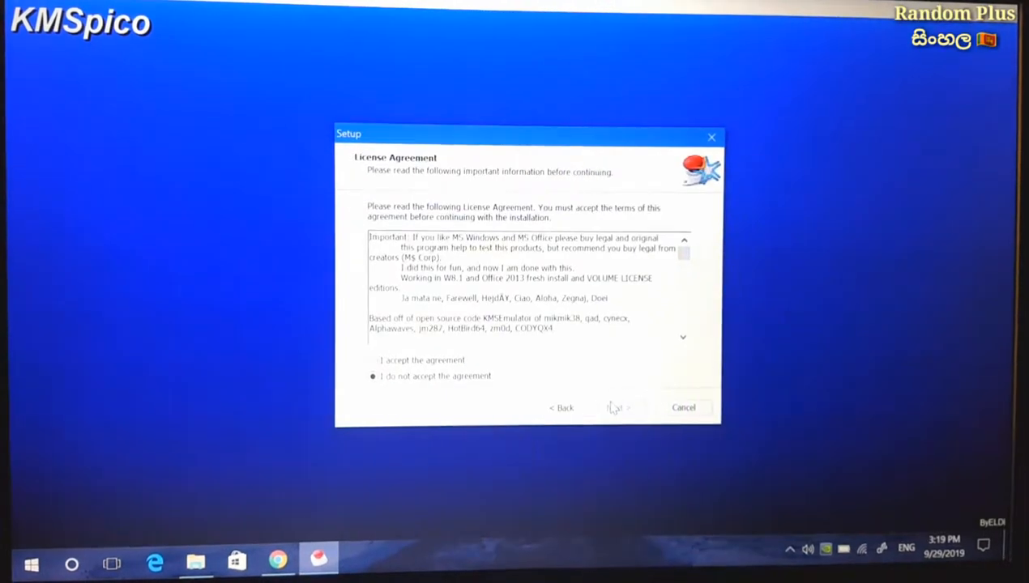
{"action": "left_click", "coordinate": [373, 359]}
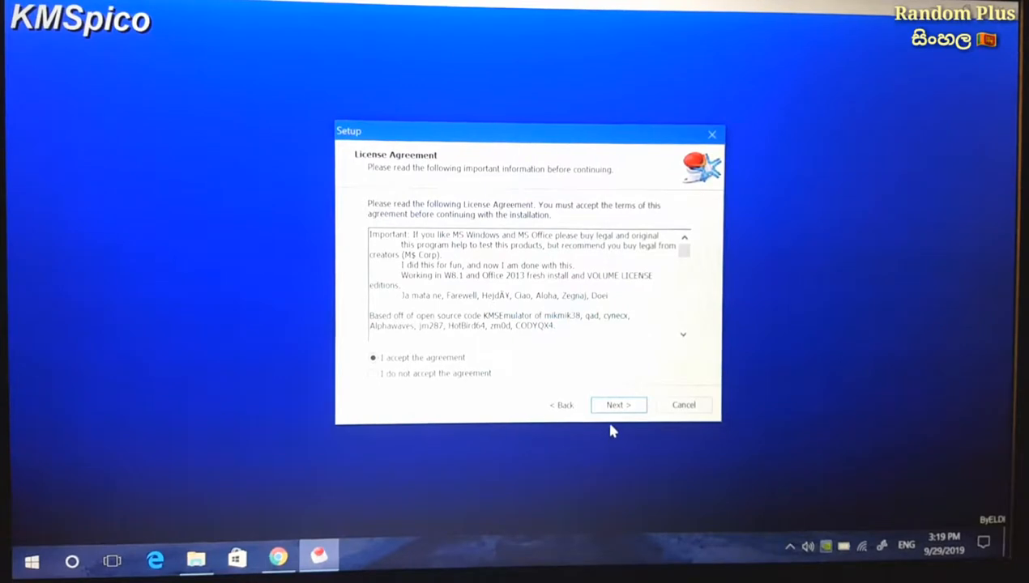
{"action": "left_click", "coordinate": [618, 405]}
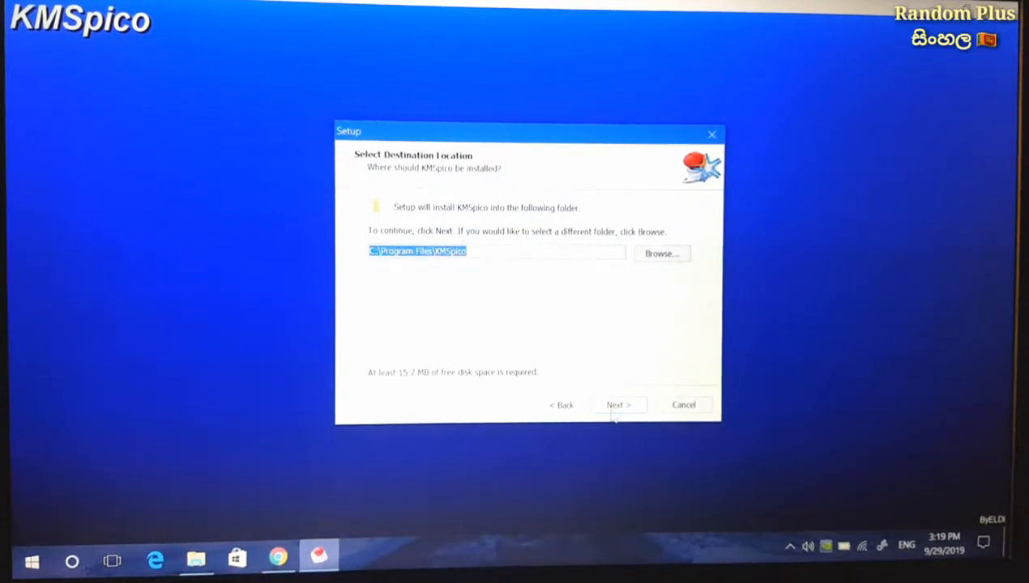
{"action": "left_click", "coordinate": [618, 404]}
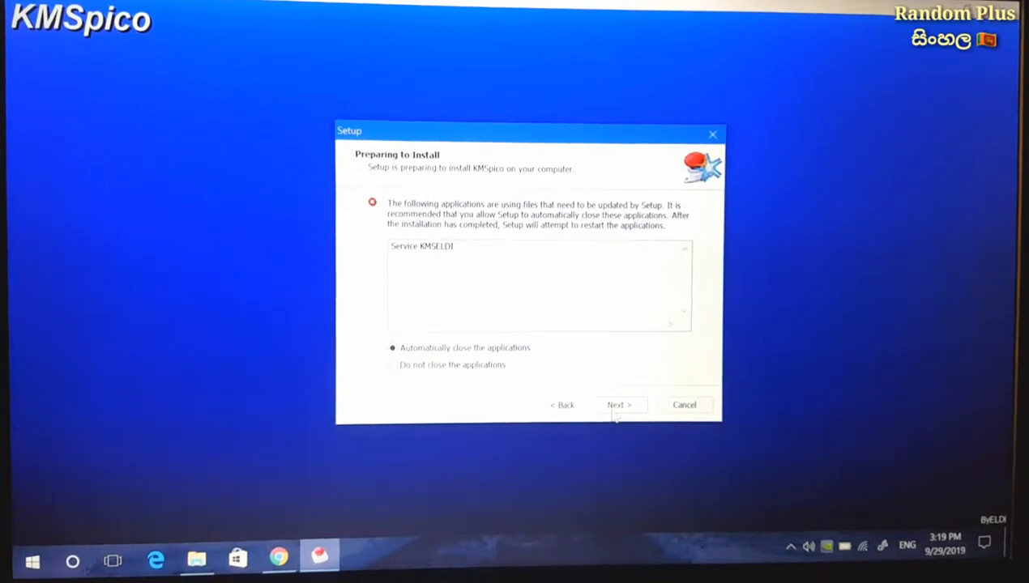
{"action": "left_click", "coordinate": [619, 404]}
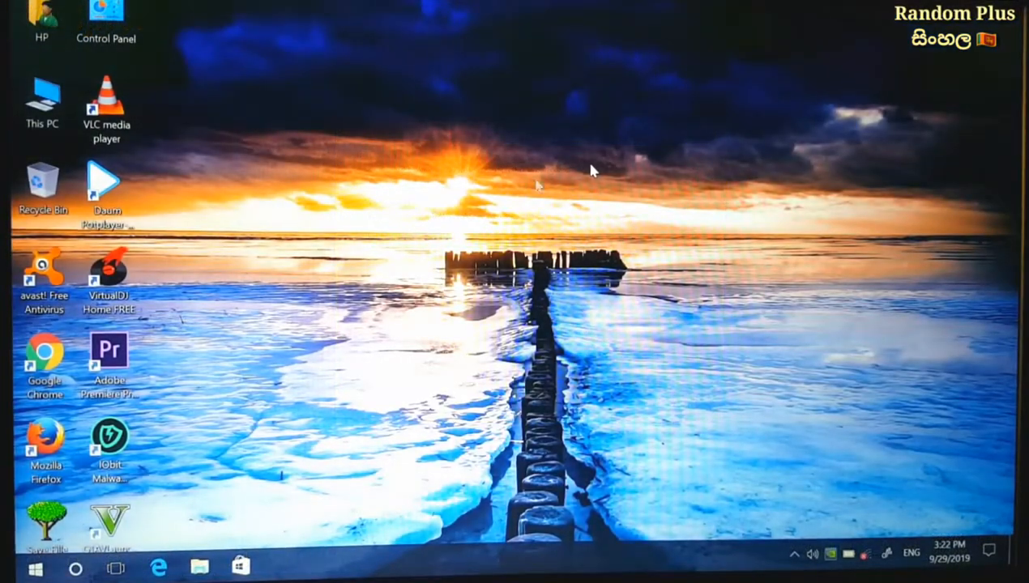
Search 'km' from the taskbar and launch the KMSpico app
{"action": "left_click", "coordinate": [74, 565]}
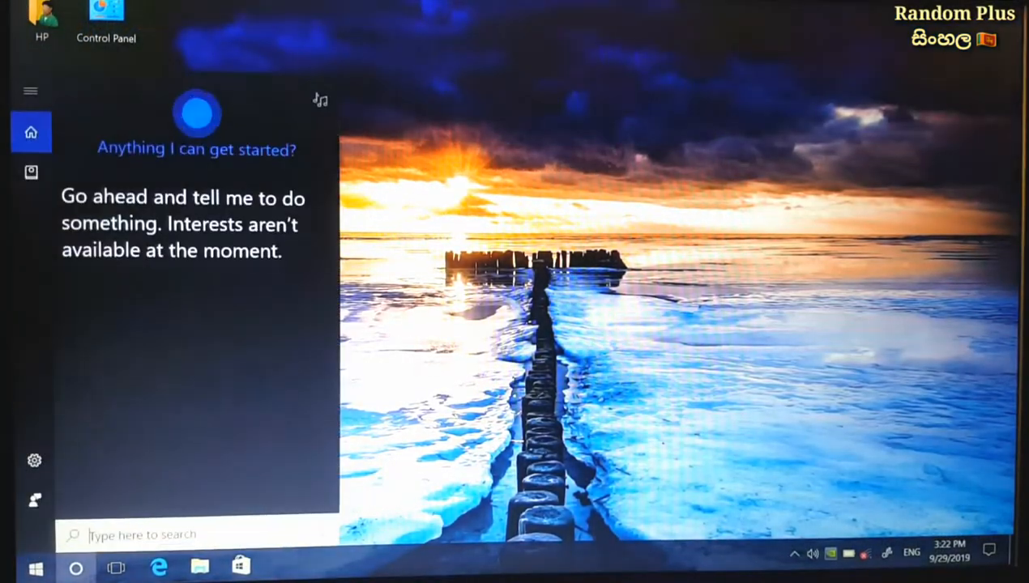
{"action": "type", "text": "km"}
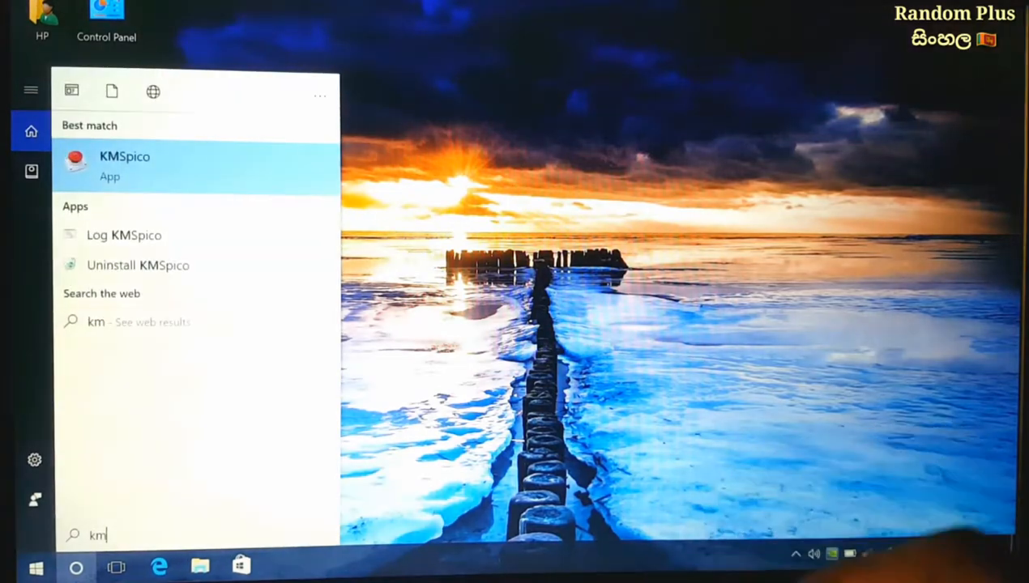
{"action": "left_click", "coordinate": [125, 163]}
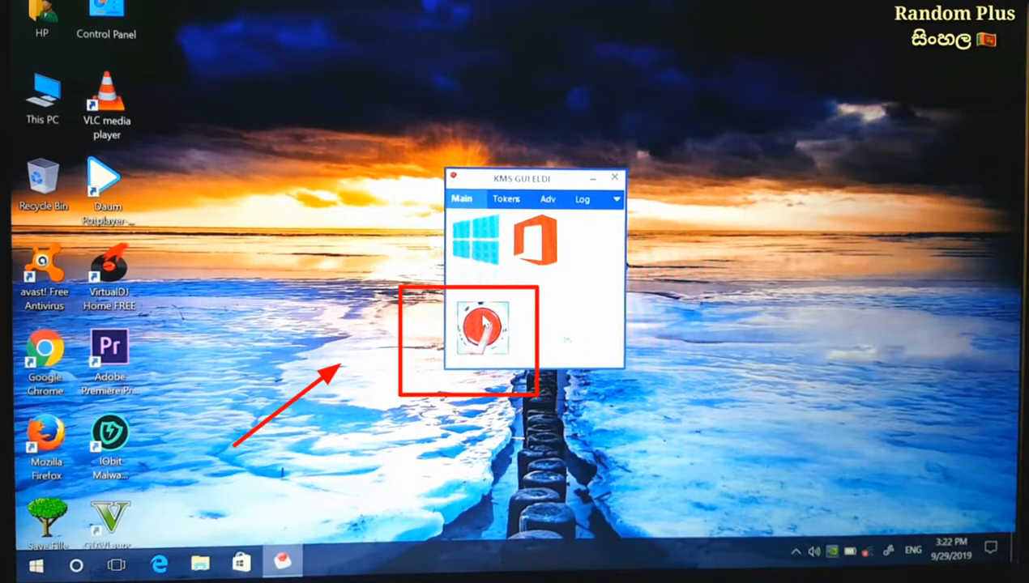
Run KMSpico activation with the red button, then close the activator window
{"action": "left_click", "coordinate": [482, 332]}
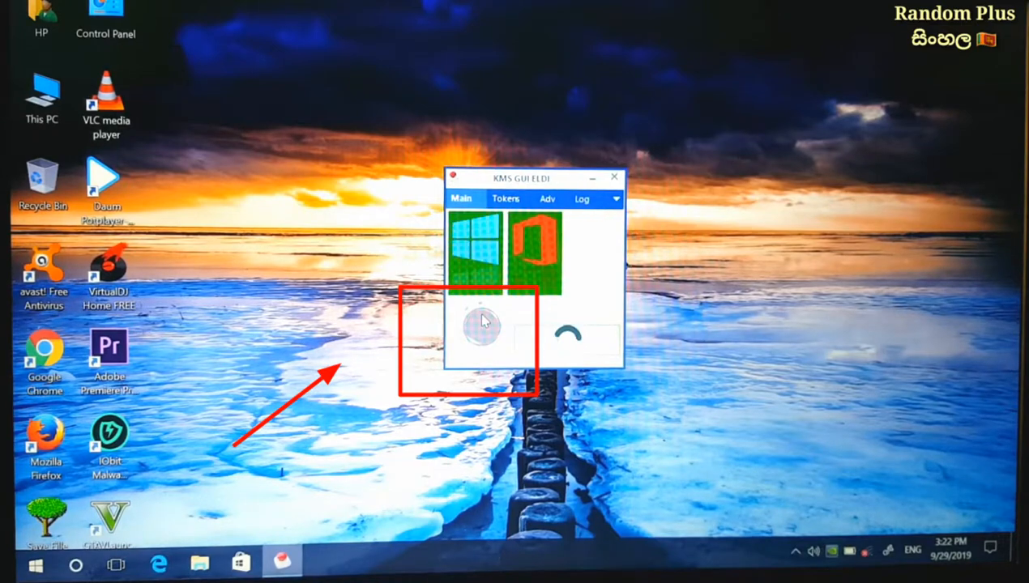
{"action": "left_click", "coordinate": [613, 176]}
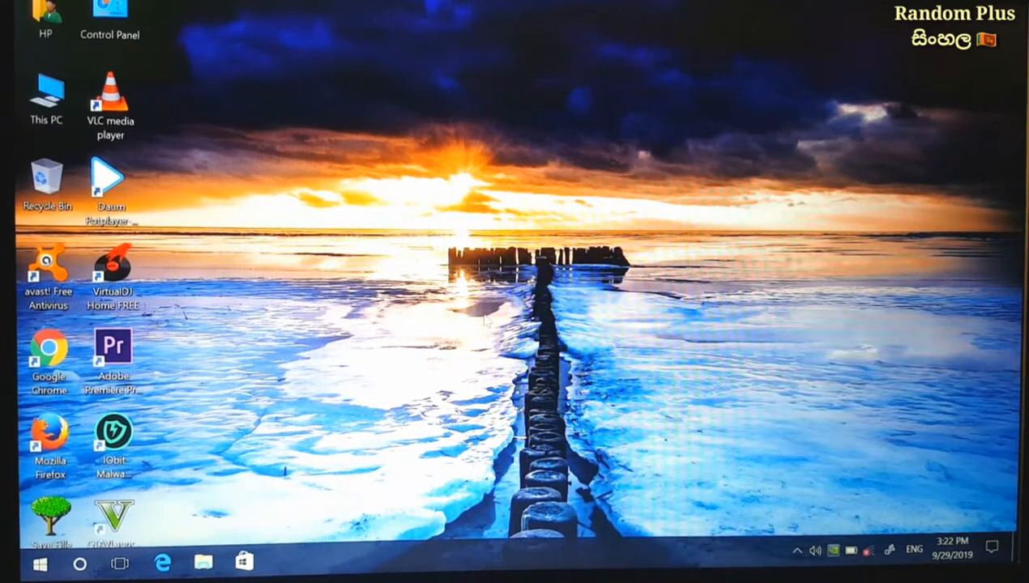
{"action": "mouse_move", "coordinate": [335, 157]}
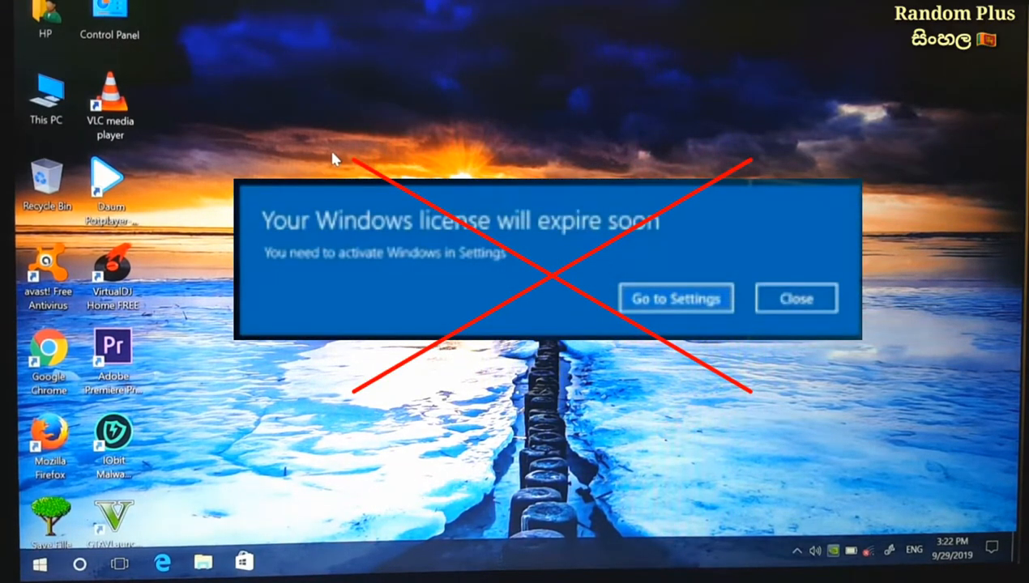
{"action": "left_click", "coordinate": [796, 298]}
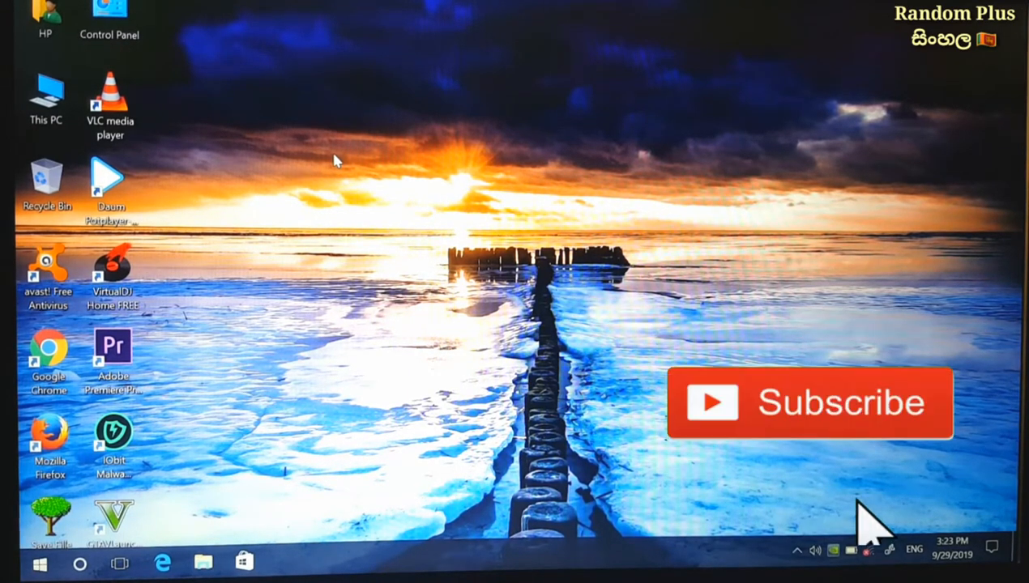
{"action": "left_click", "coordinate": [812, 402]}
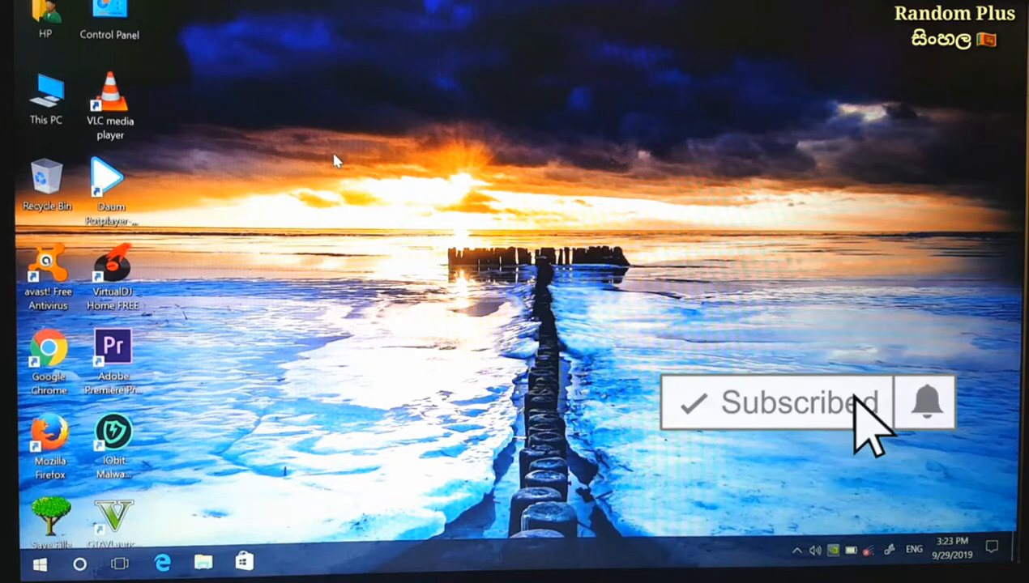